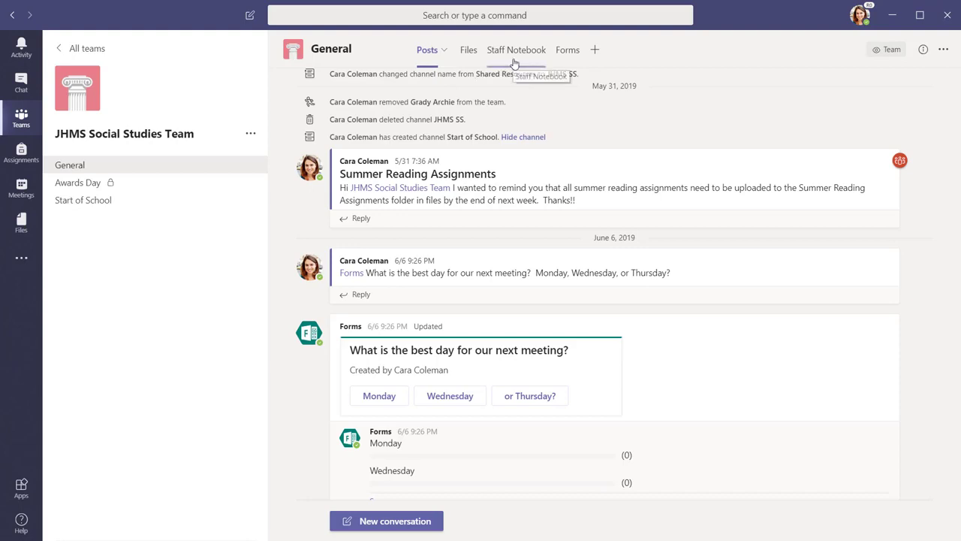
Step: Open the Staff Notebook tab and go to _Collaboration Space's Staff Meeting Notes section
left_click(516, 50)
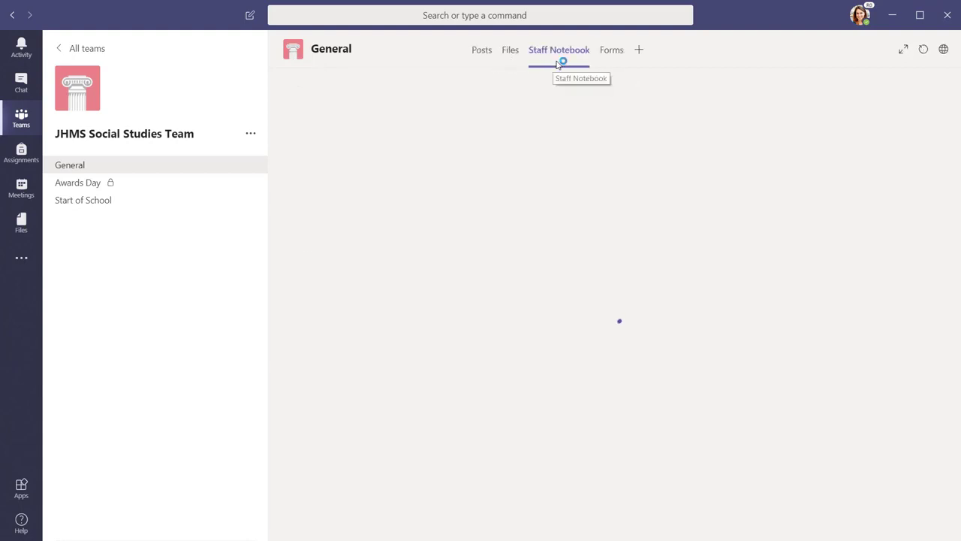
left_click(558, 50)
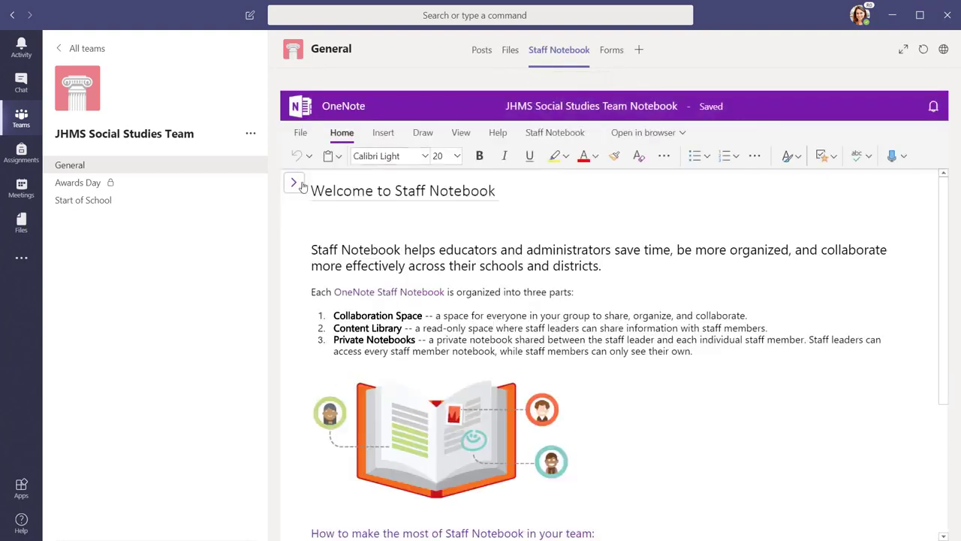
left_click(293, 182)
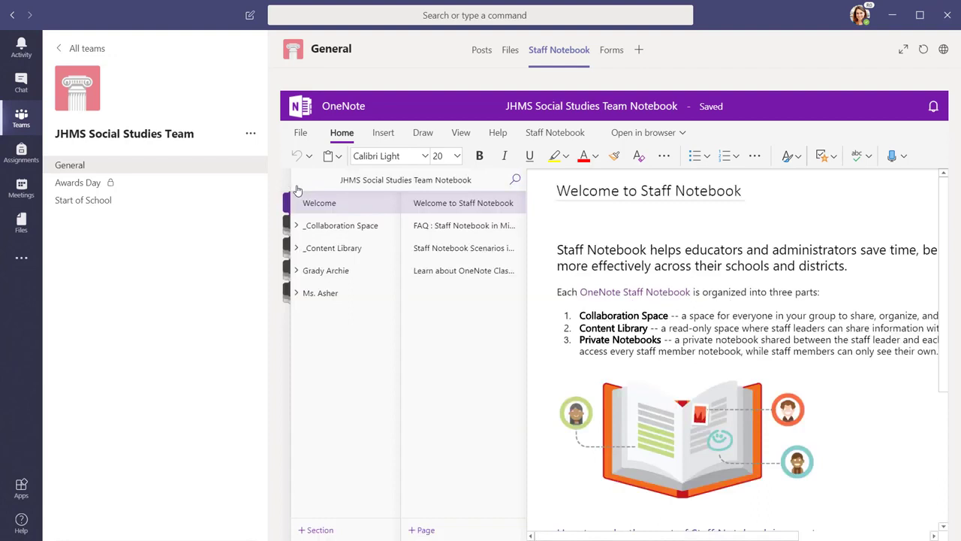
left_click(340, 225)
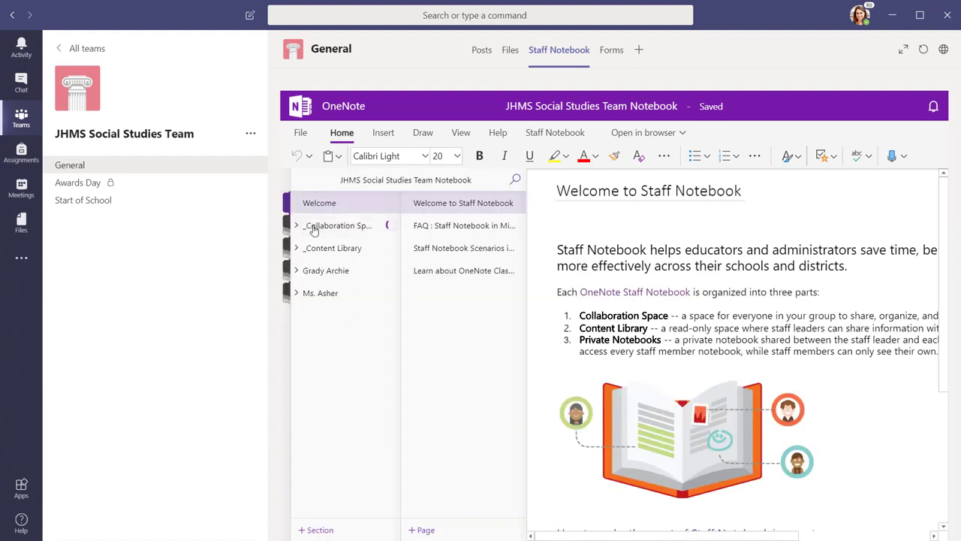
left_click(296, 226)
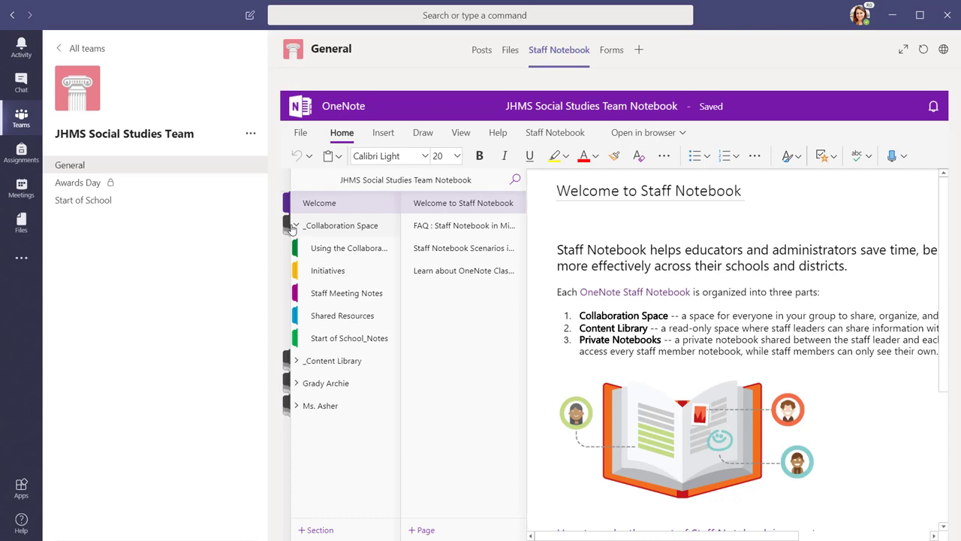
left_click(346, 293)
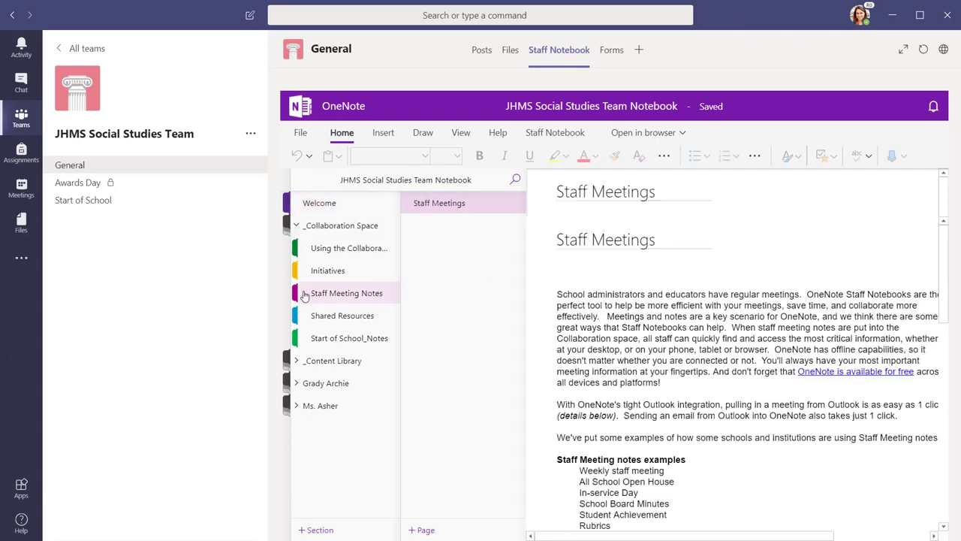
Step: Add a new page holding the Common Assessment meeting details from Today's Meetings
left_click(425, 530)
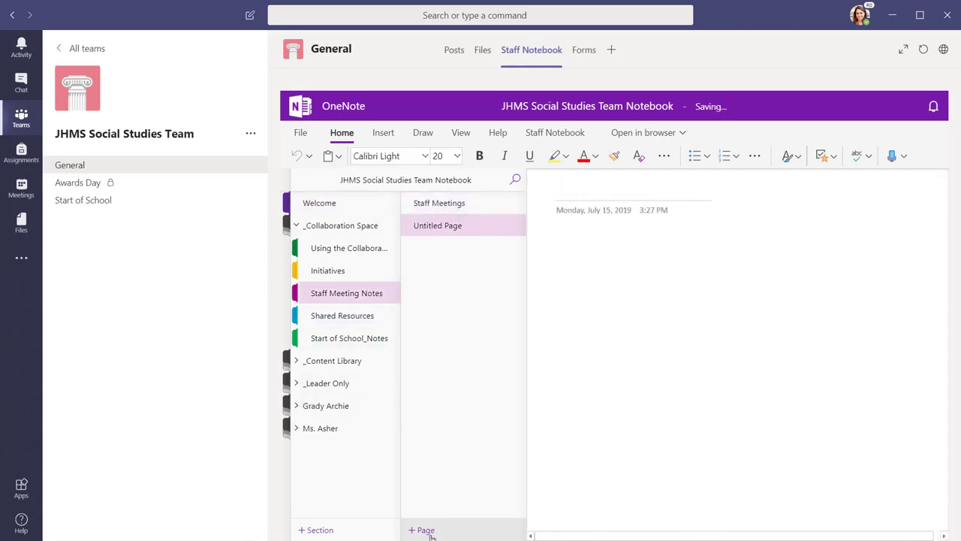
left_click(383, 132)
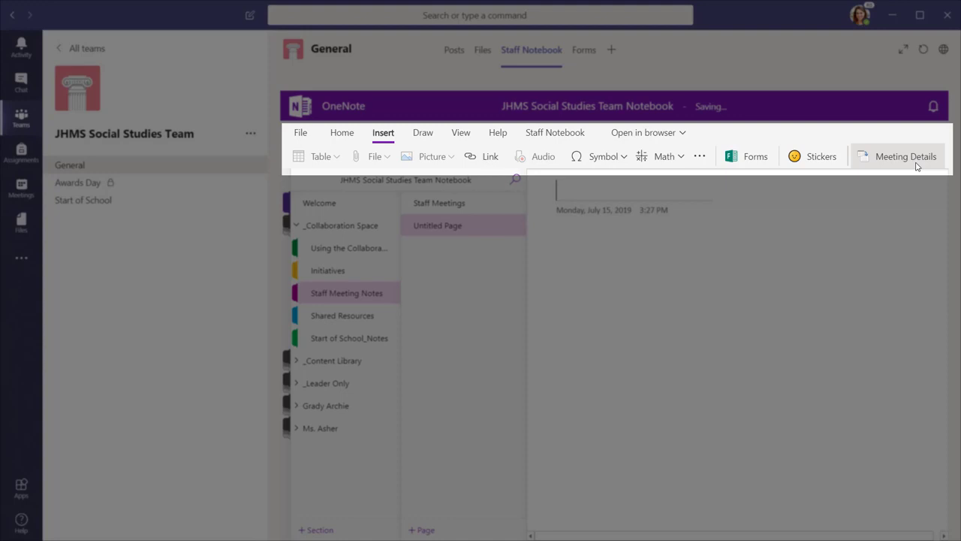
left_click(905, 157)
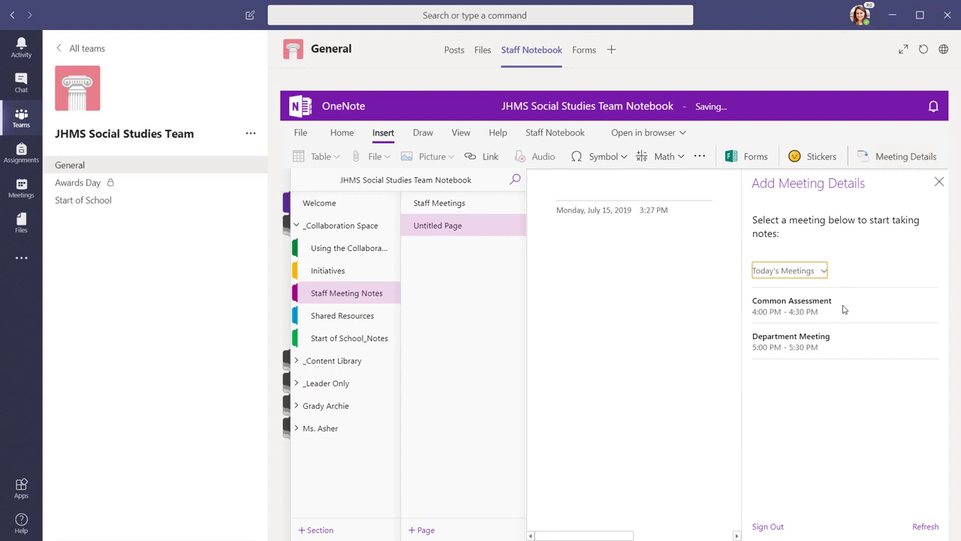
left_click(791, 306)
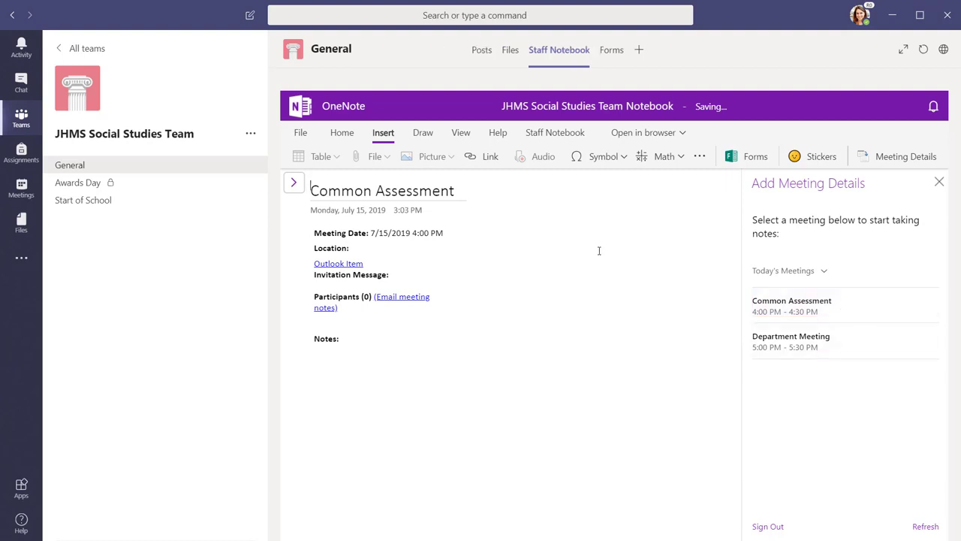
mouse_move(136, 207)
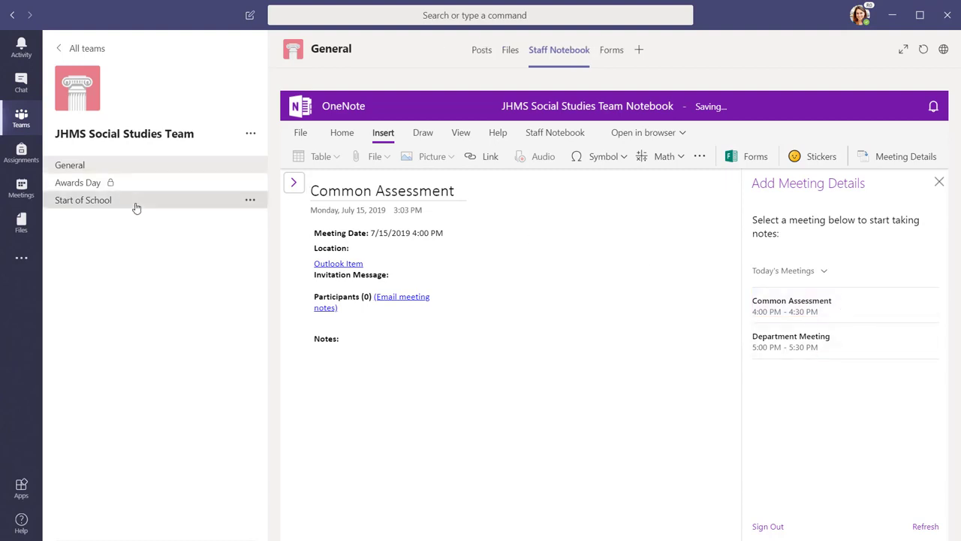
Step: Open the Notes tab in the Start of School channel
left_click(83, 200)
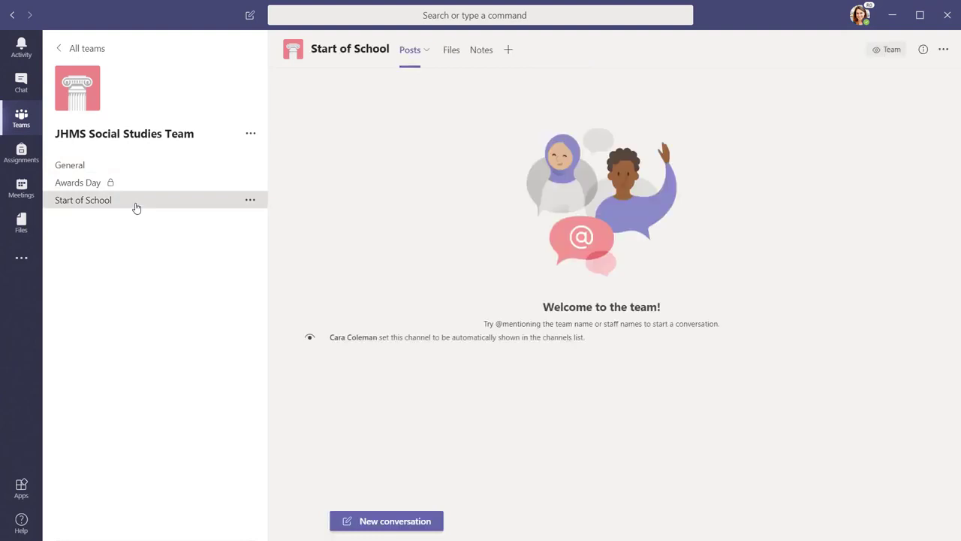
left_click(495, 49)
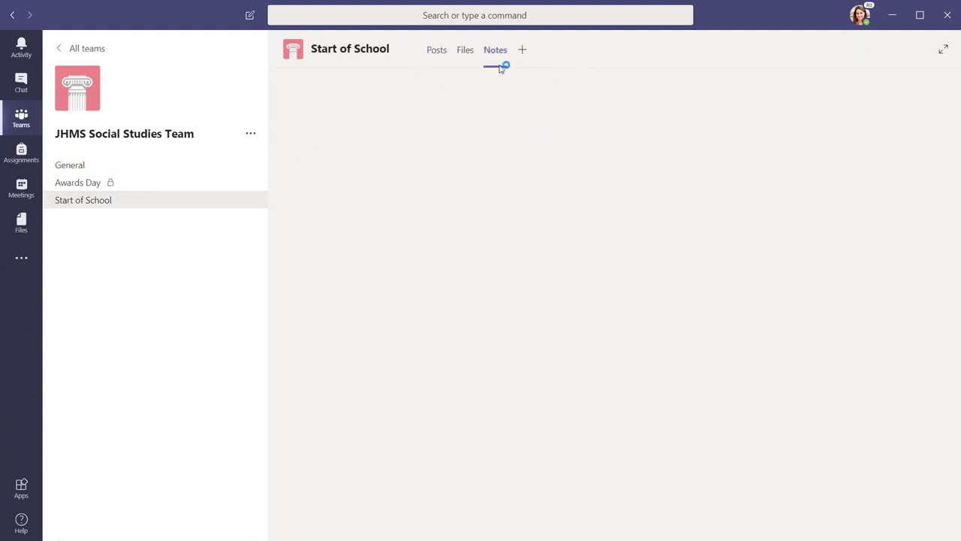
left_click(494, 50)
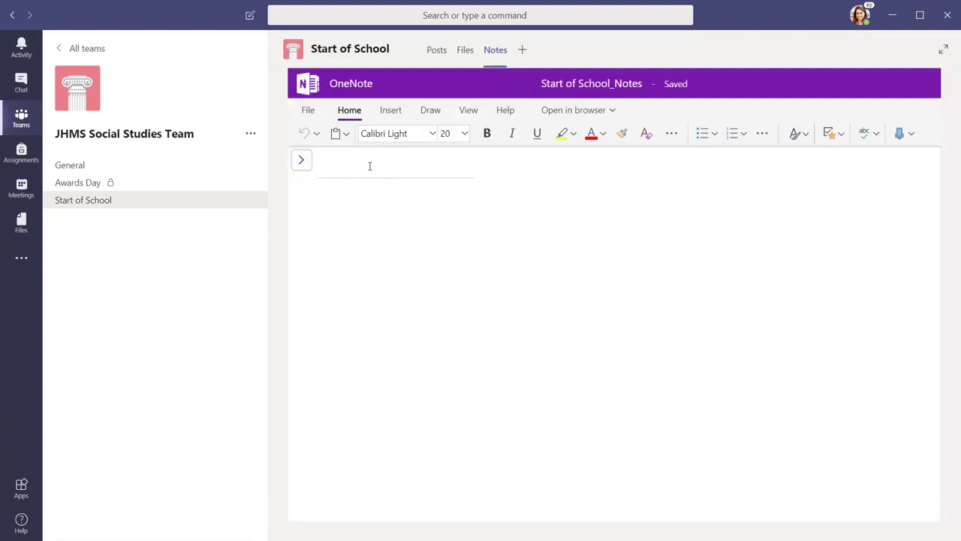
Step: Write a 'Supplies List' page with a Supplies: list of Headphones, Mouse and Soft case
type("Supplies List")
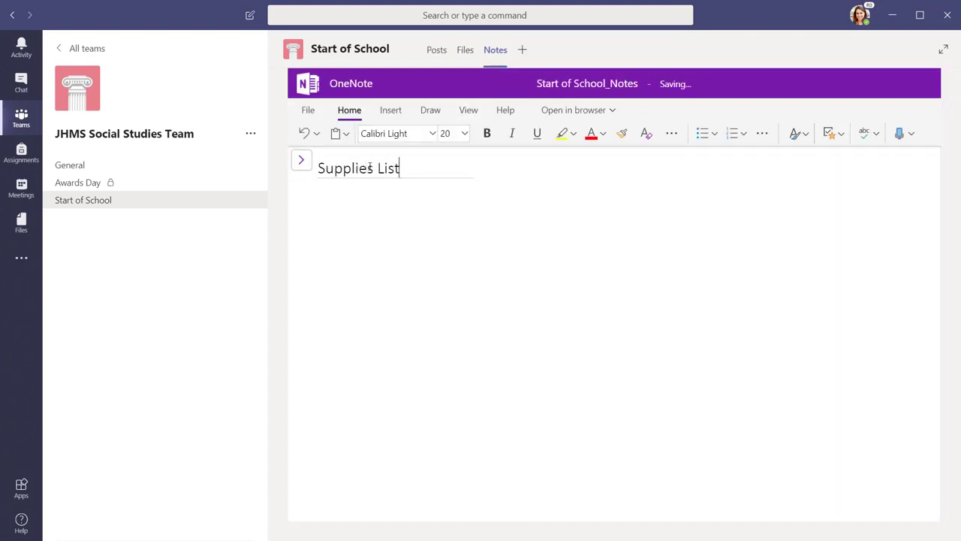
type("Supplies:")
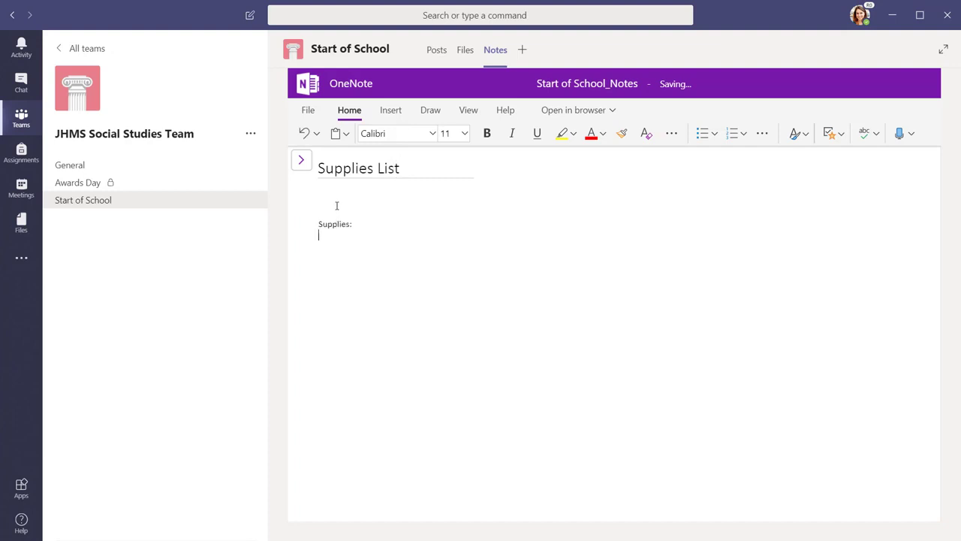
type("Headphones")
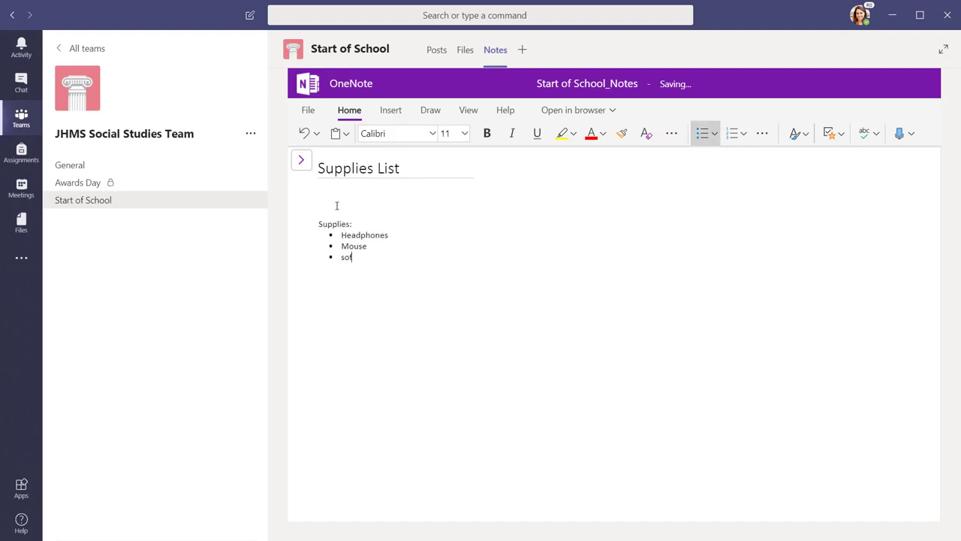
type("Soft case")
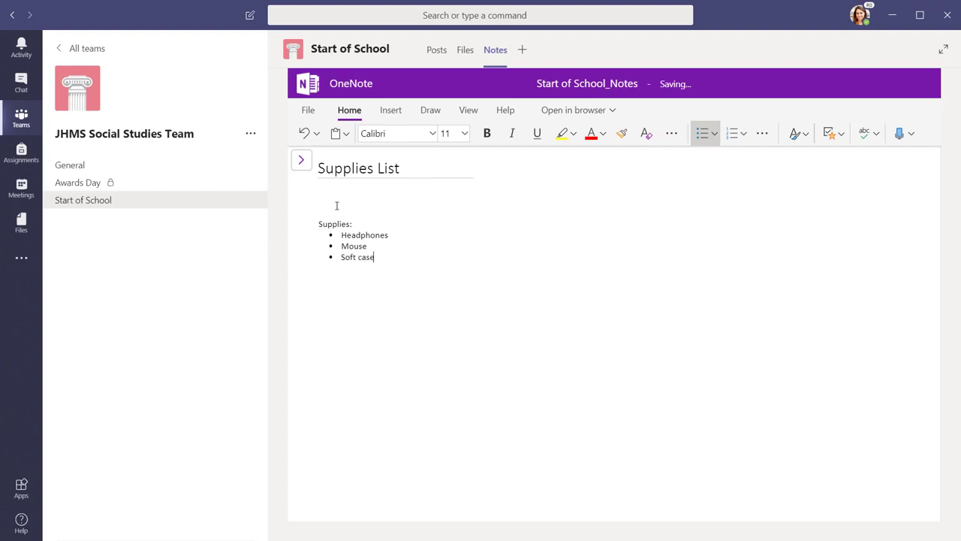
left_click(70, 164)
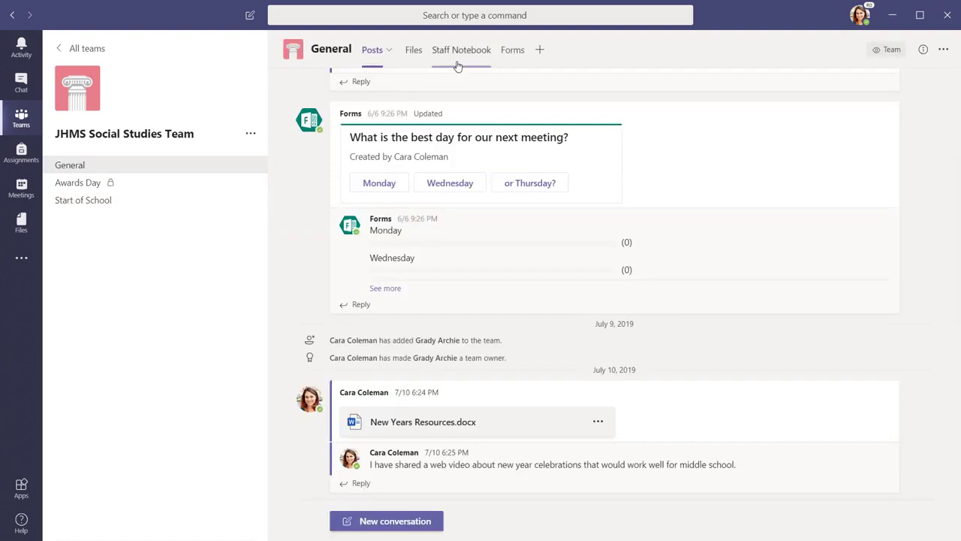
Step: Check the Supplies List under Start of School_Notes and open Manage Notebooks
left_click(461, 50)
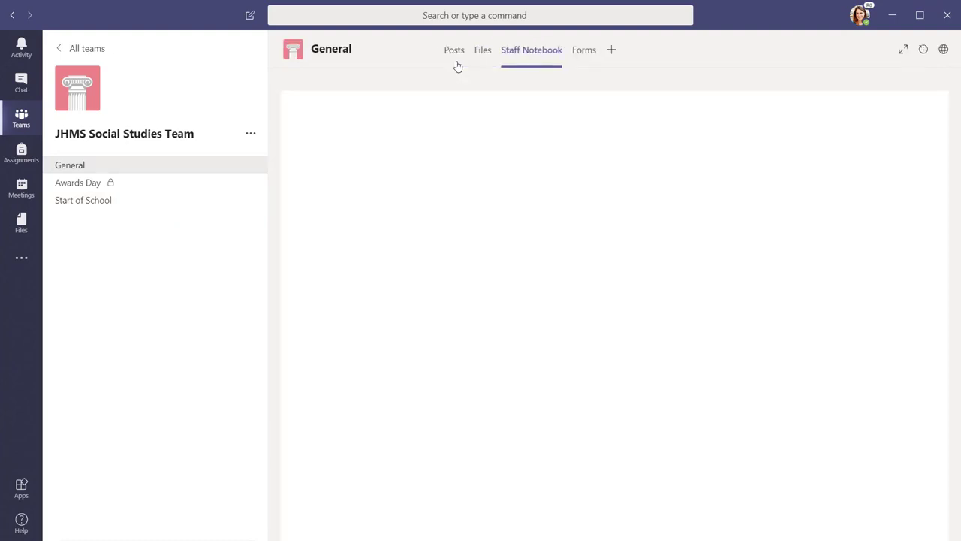
left_click(531, 49)
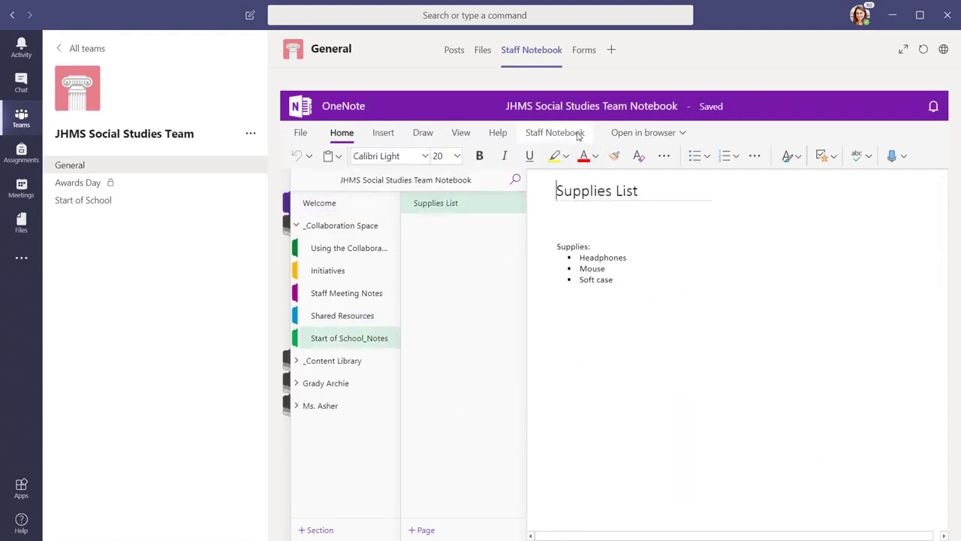
left_click(555, 133)
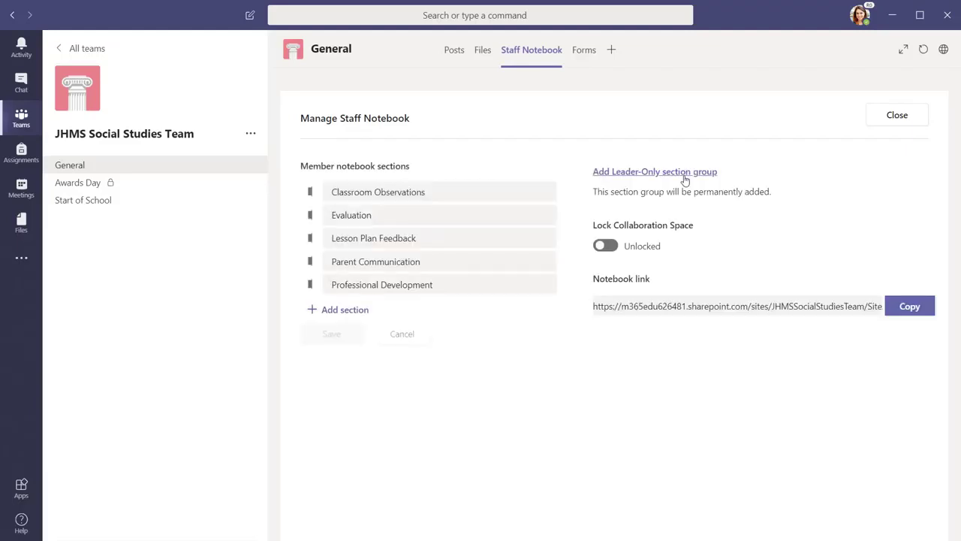
Step: Turn on Add Leader-Only section group in Manage Staff Notebook until it shows Enabled
left_click(654, 171)
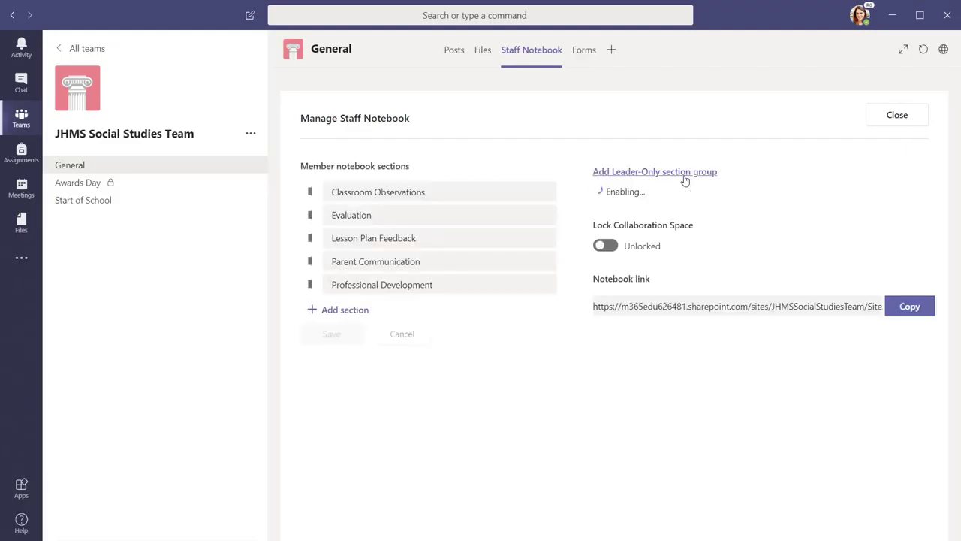
left_click(654, 171)
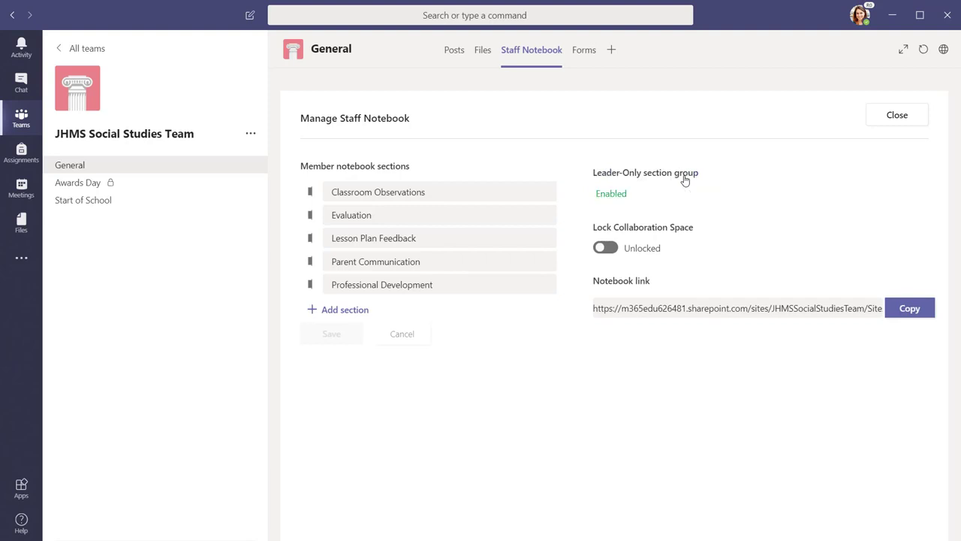